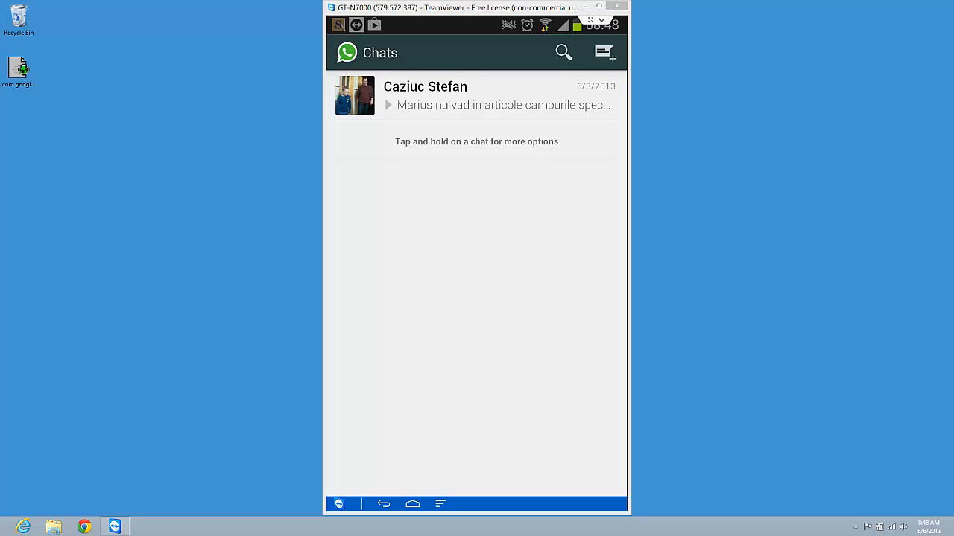
{"action": "mouse_move", "coordinate": [201, 158]}
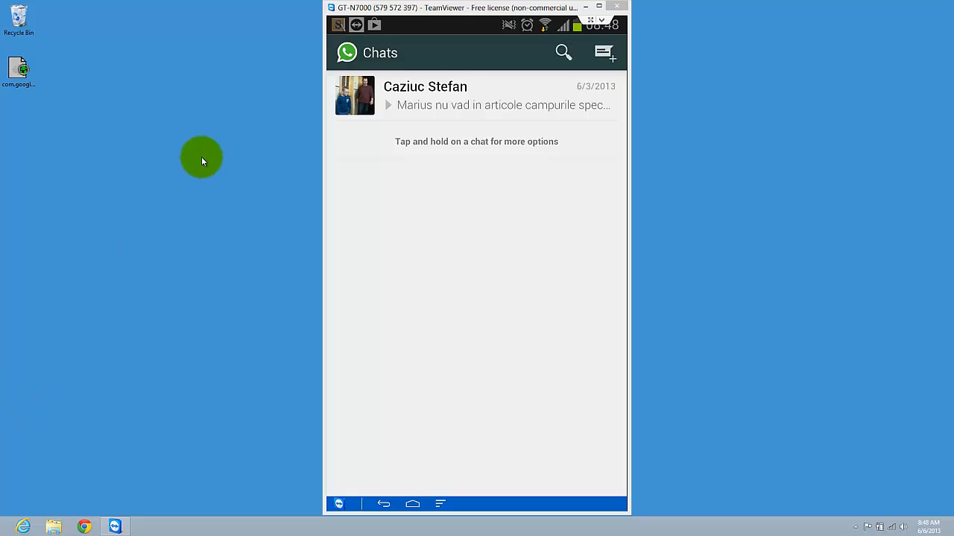
{"action": "mouse_move", "coordinate": [206, 152]}
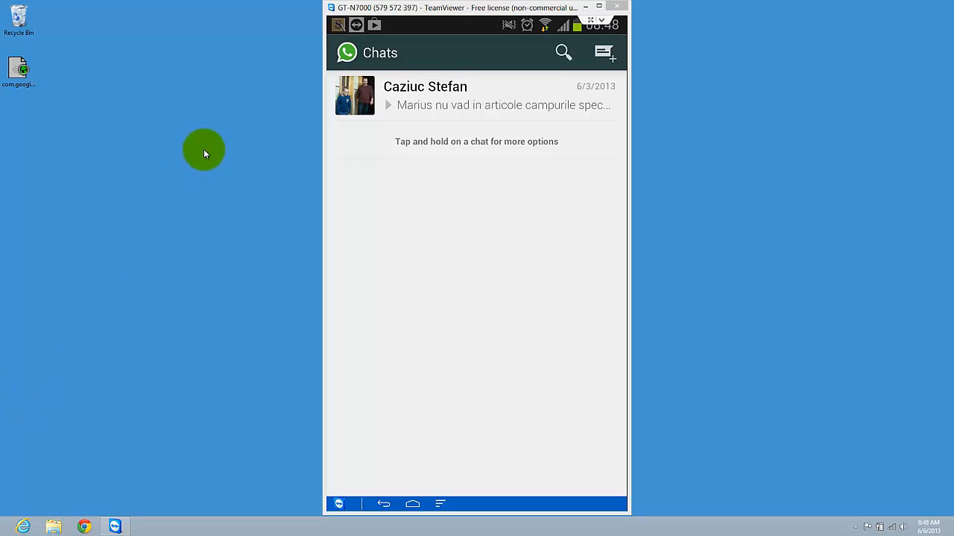
{"action": "mouse_move", "coordinate": [207, 158]}
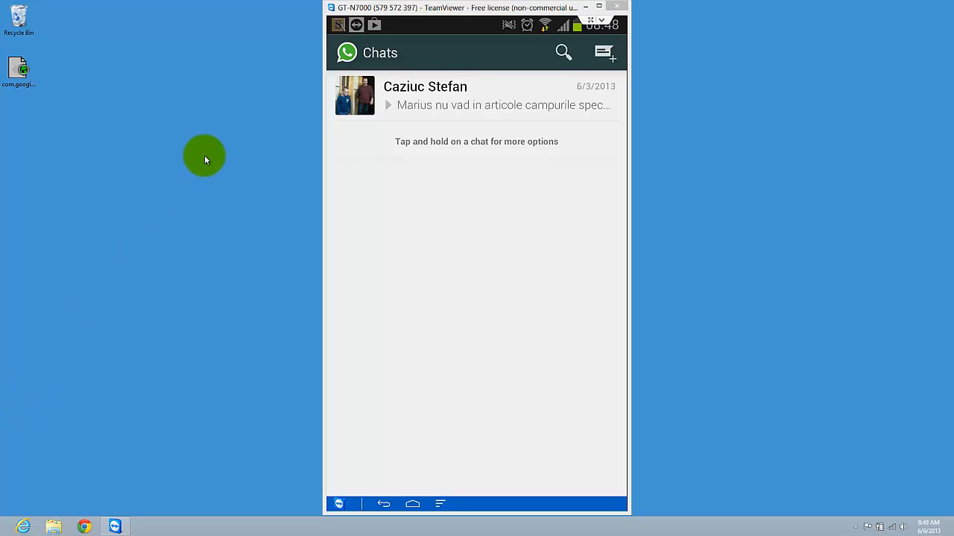
{"action": "mouse_move", "coordinate": [513, 57]}
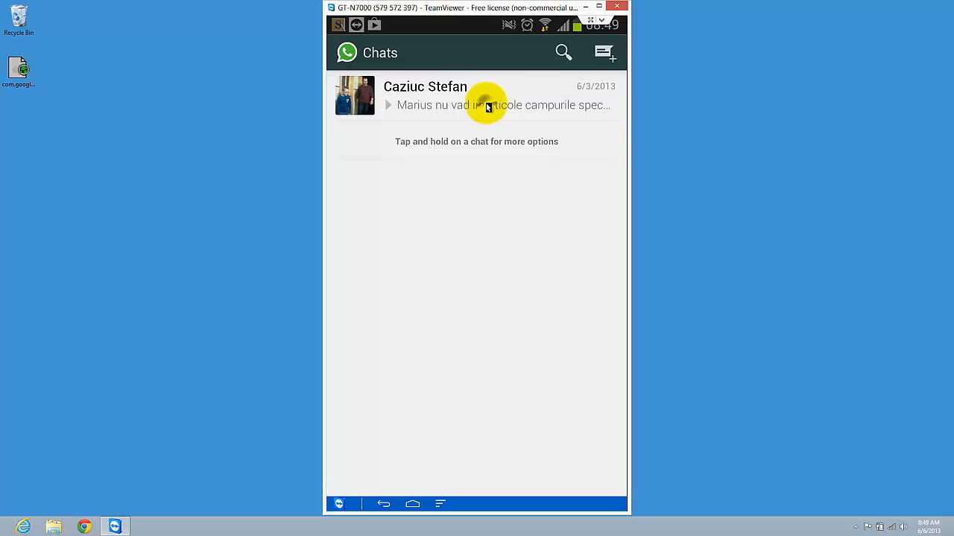
{"action": "left_click", "coordinate": [477, 95]}
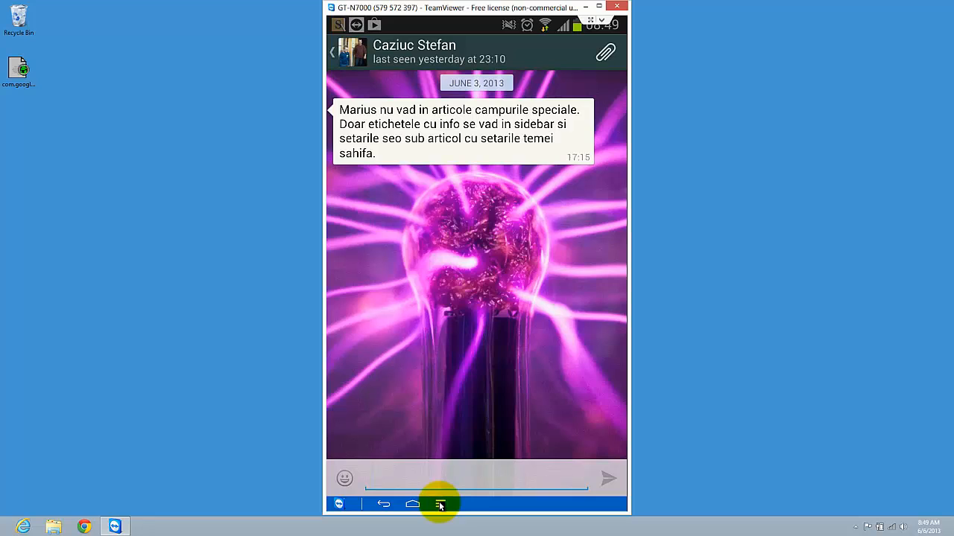
{"action": "left_click", "coordinate": [439, 503]}
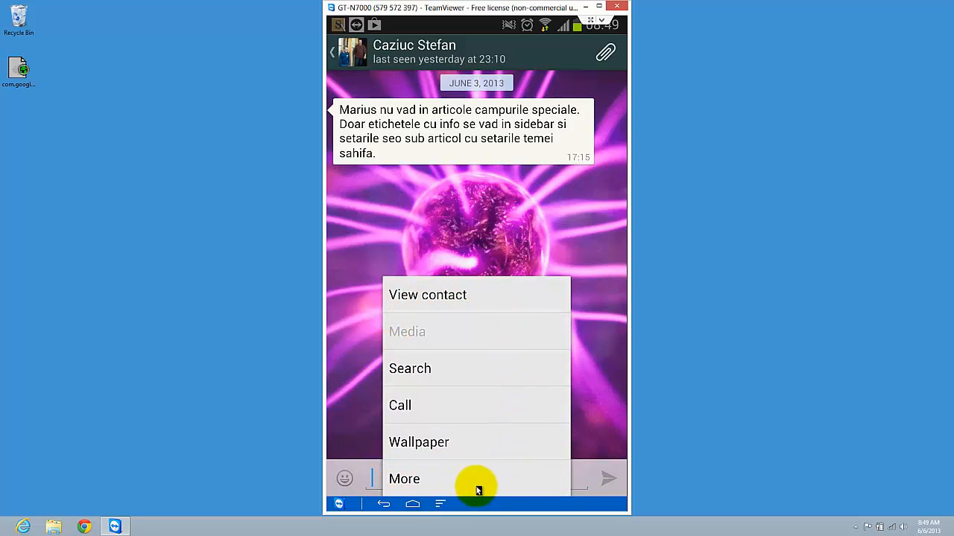
{"action": "mouse_move", "coordinate": [408, 484]}
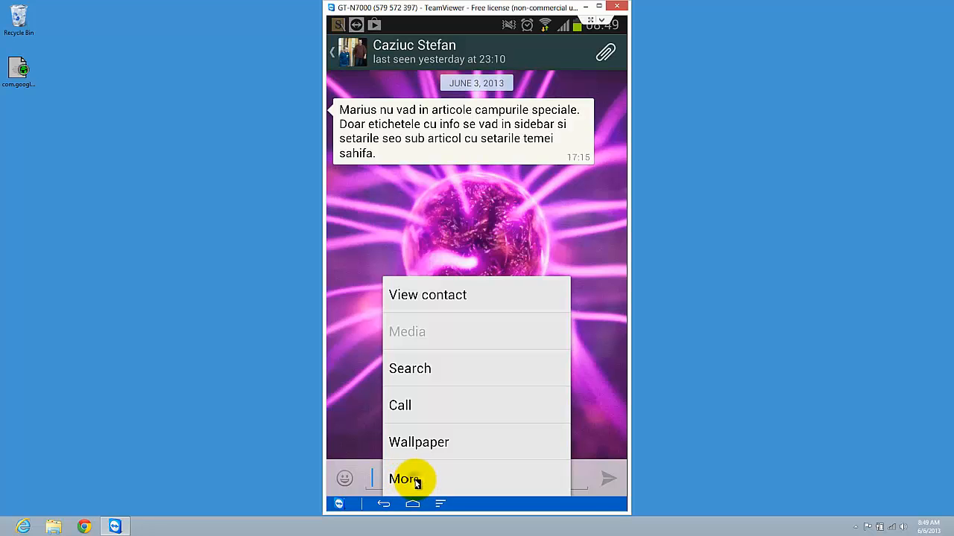
Choose More > Clear conversation and confirm with OK to remove all messages
{"action": "left_click", "coordinate": [402, 478]}
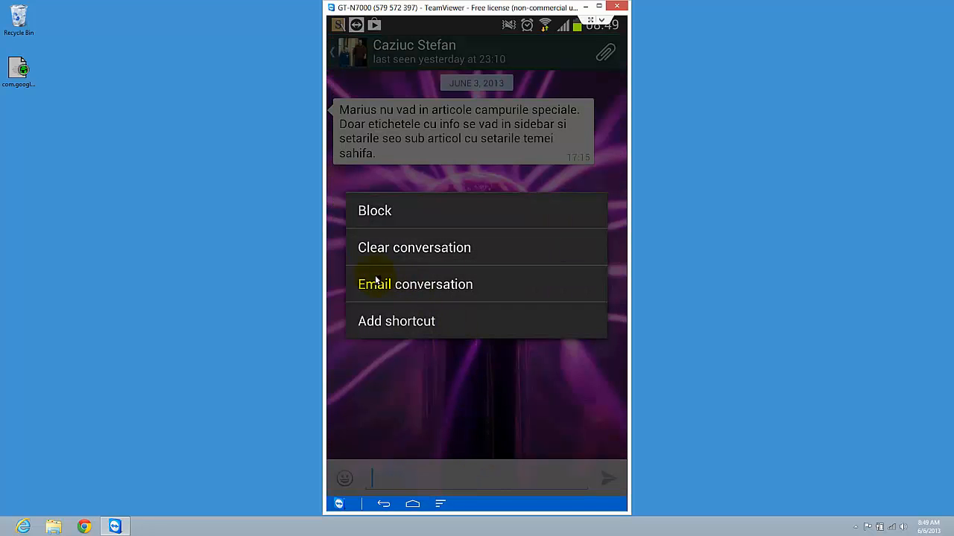
{"action": "mouse_move", "coordinate": [445, 248]}
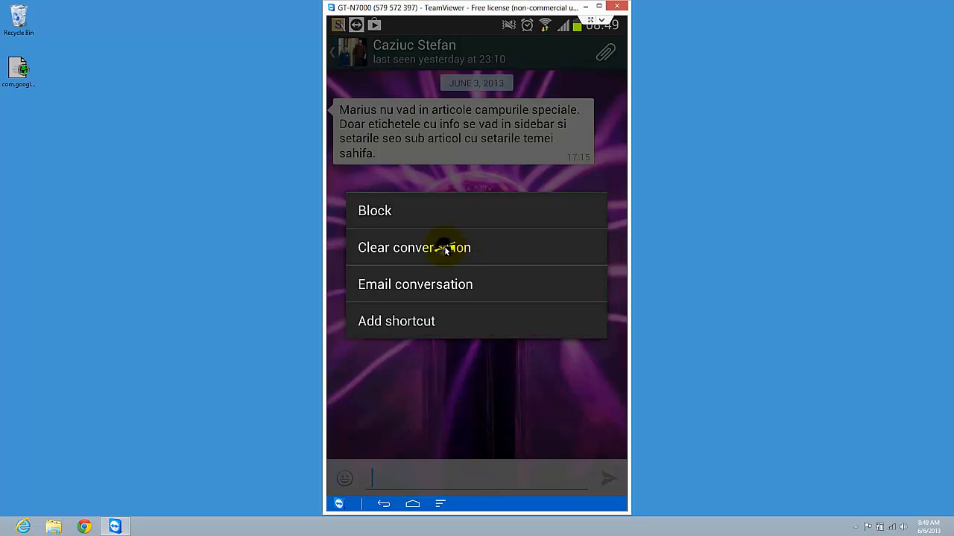
{"action": "left_click", "coordinate": [414, 247]}
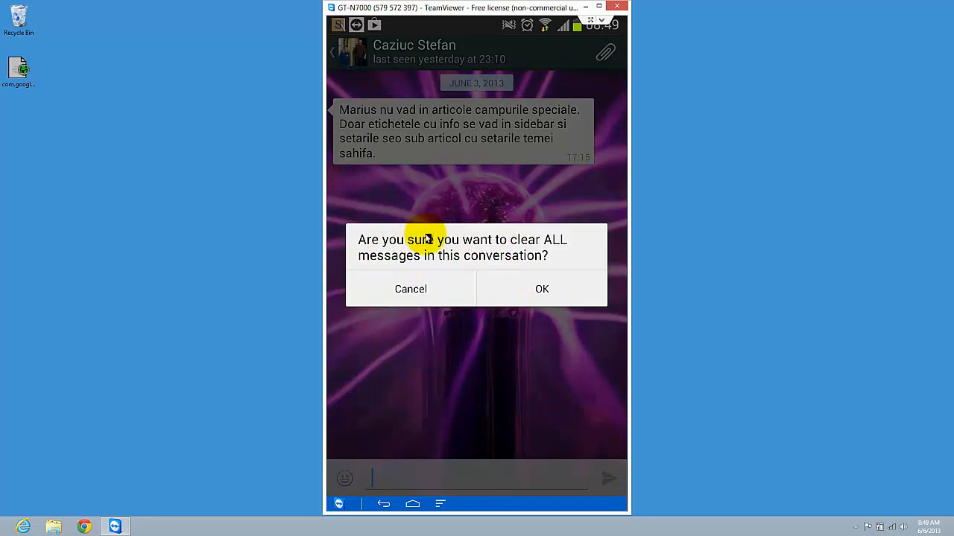
{"action": "mouse_move", "coordinate": [376, 251]}
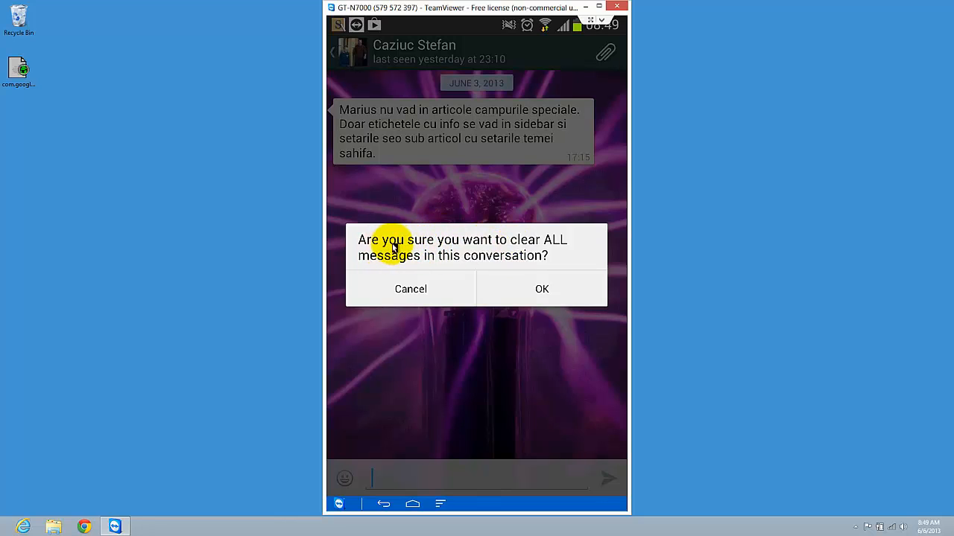
{"action": "mouse_move", "coordinate": [531, 259]}
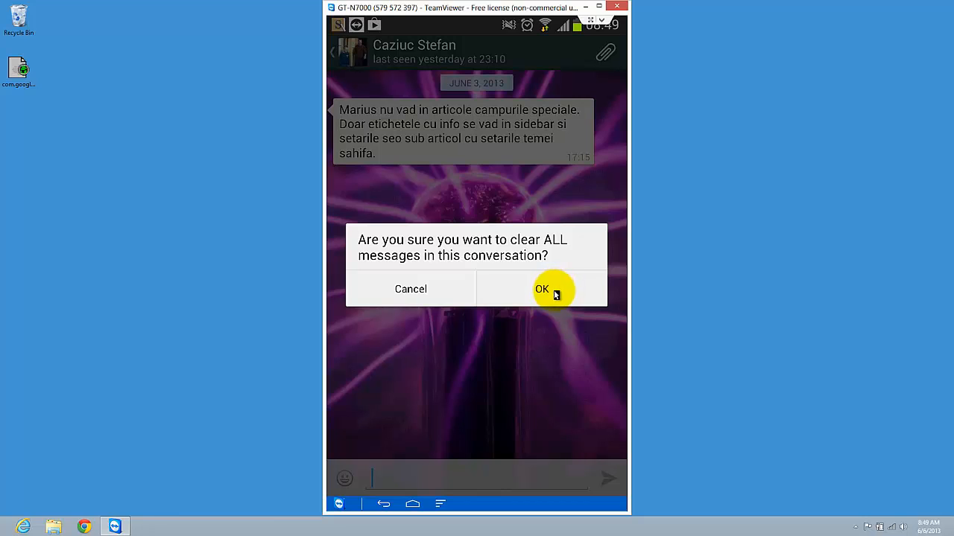
{"action": "left_click", "coordinate": [542, 289]}
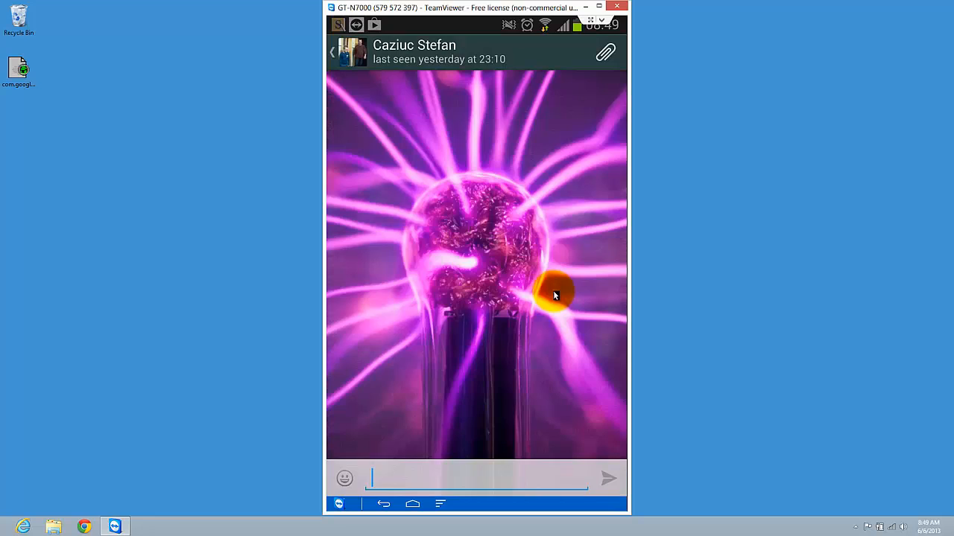